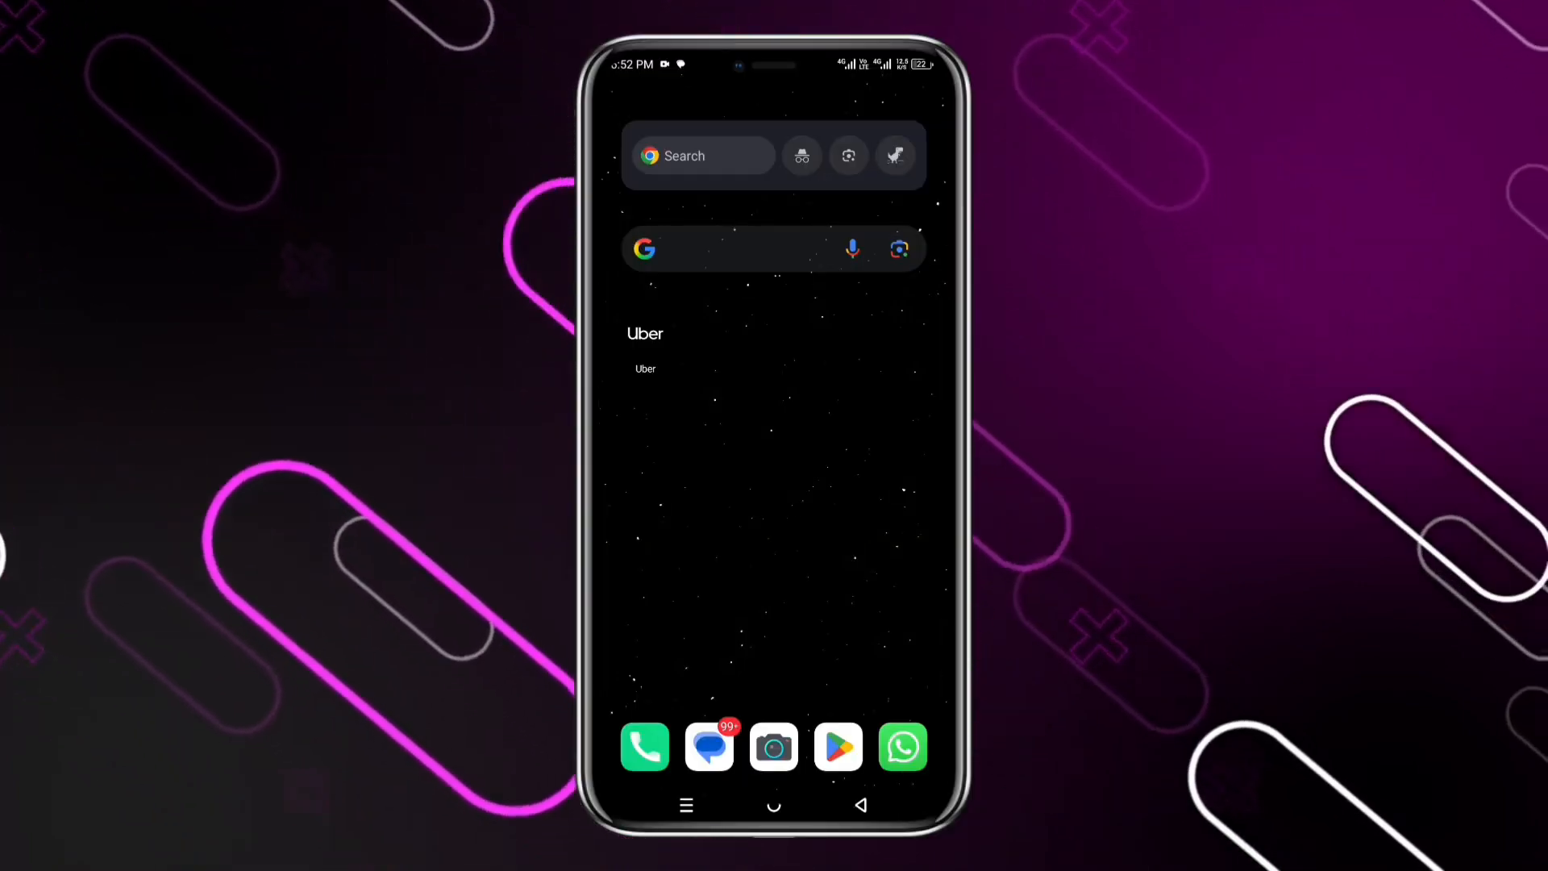
# Launch the Uber app from the home screen search result
pyautogui.click(645, 368)
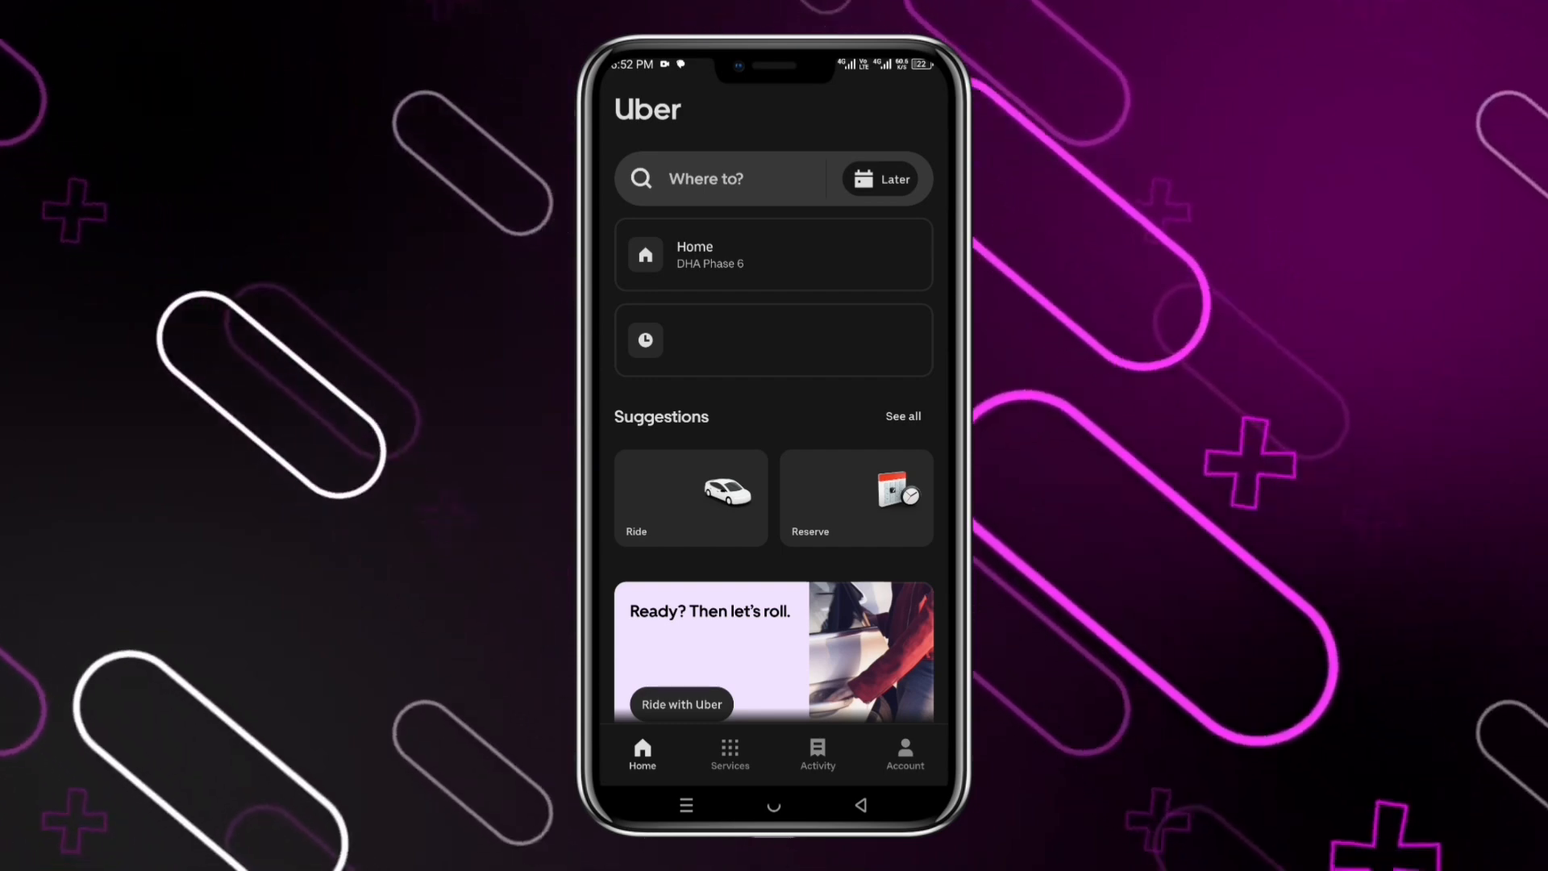
# Go to the Account tab and scroll through its Wallet, Settings and Messages options
pyautogui.click(903, 753)
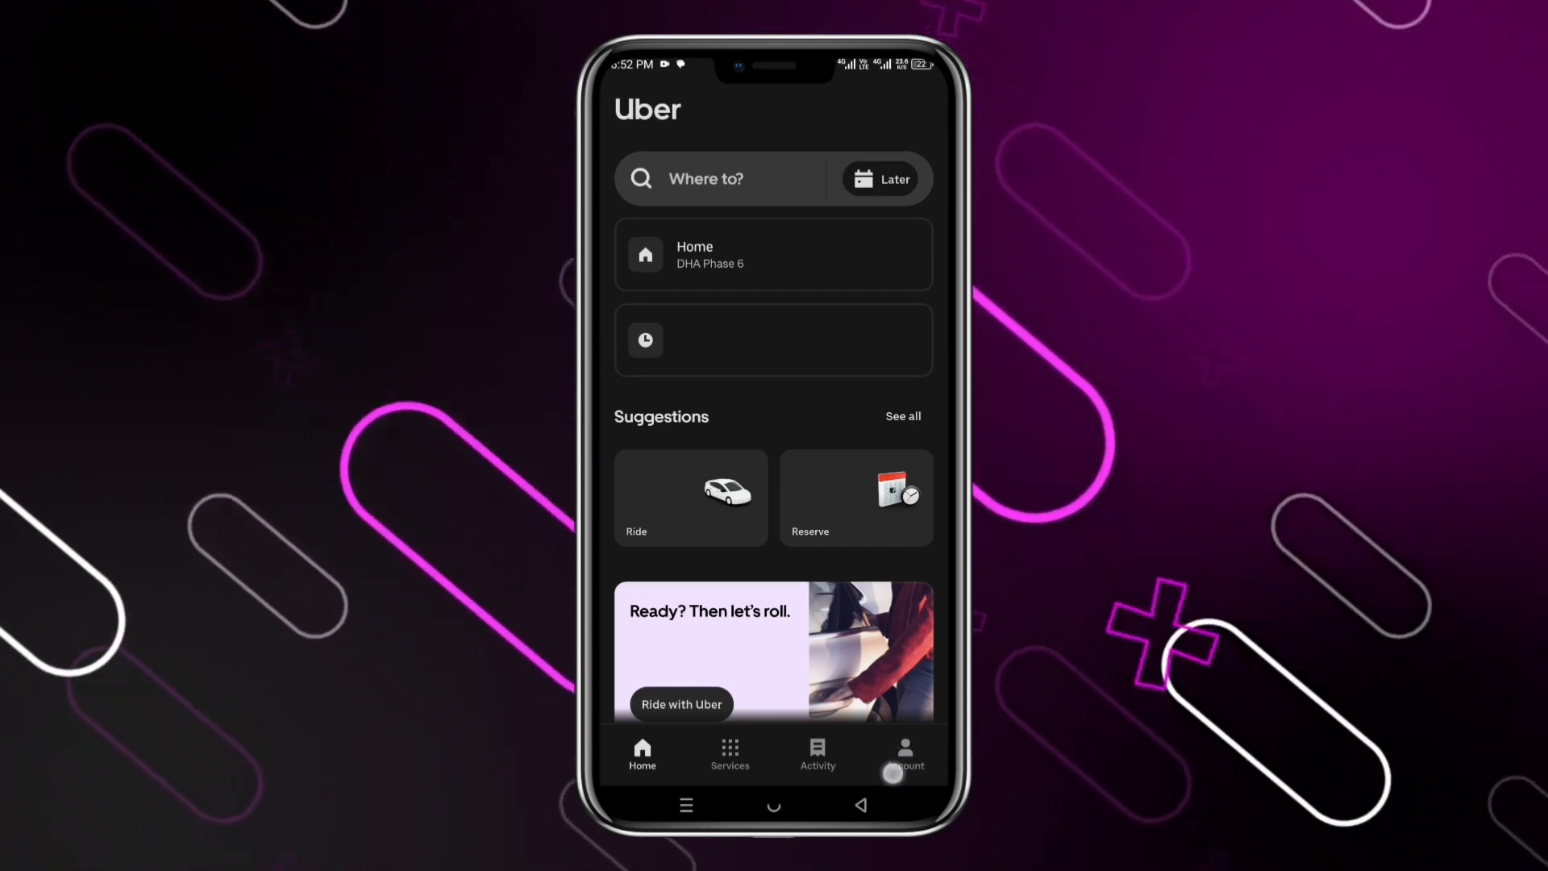
pyautogui.click(903, 753)
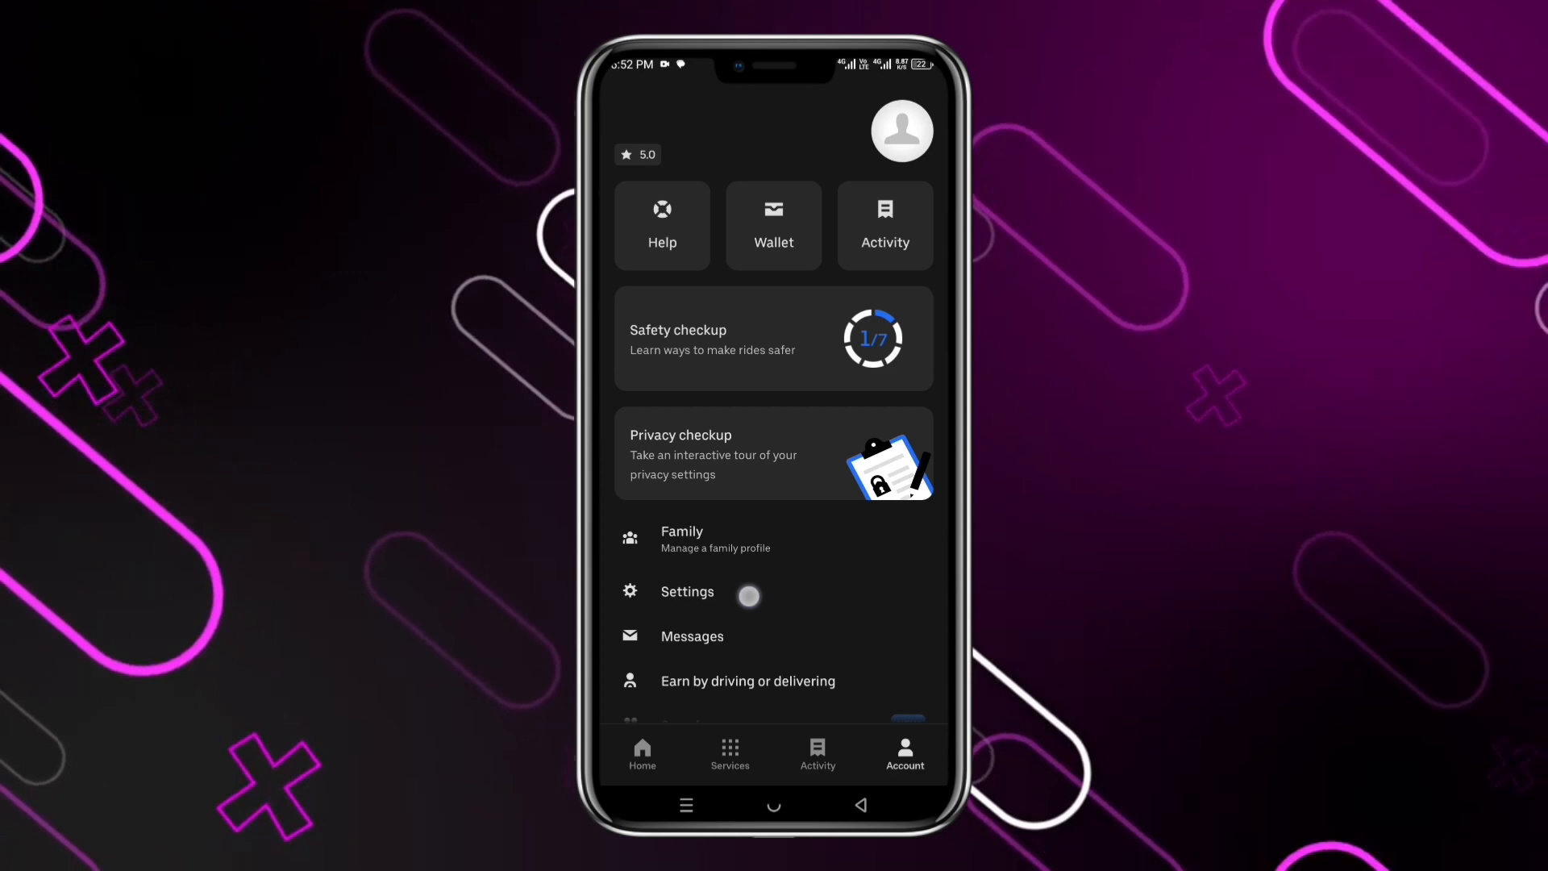
pyautogui.scroll(-3)
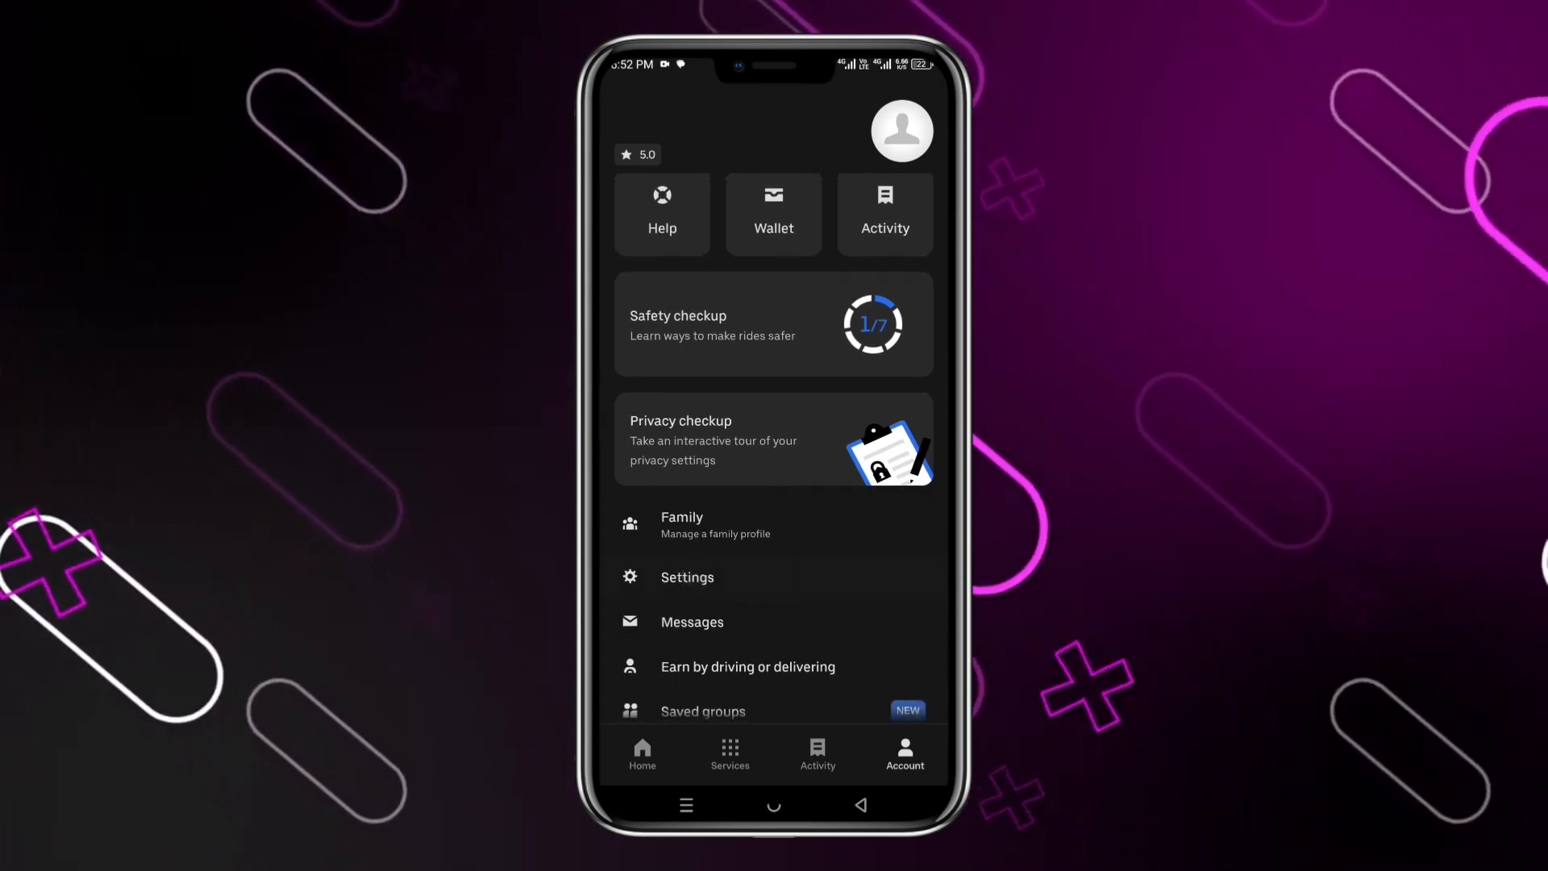
# Enter Settings and scroll down to Ride Preferences showing Reserve and Commute alerts
pyautogui.click(686, 576)
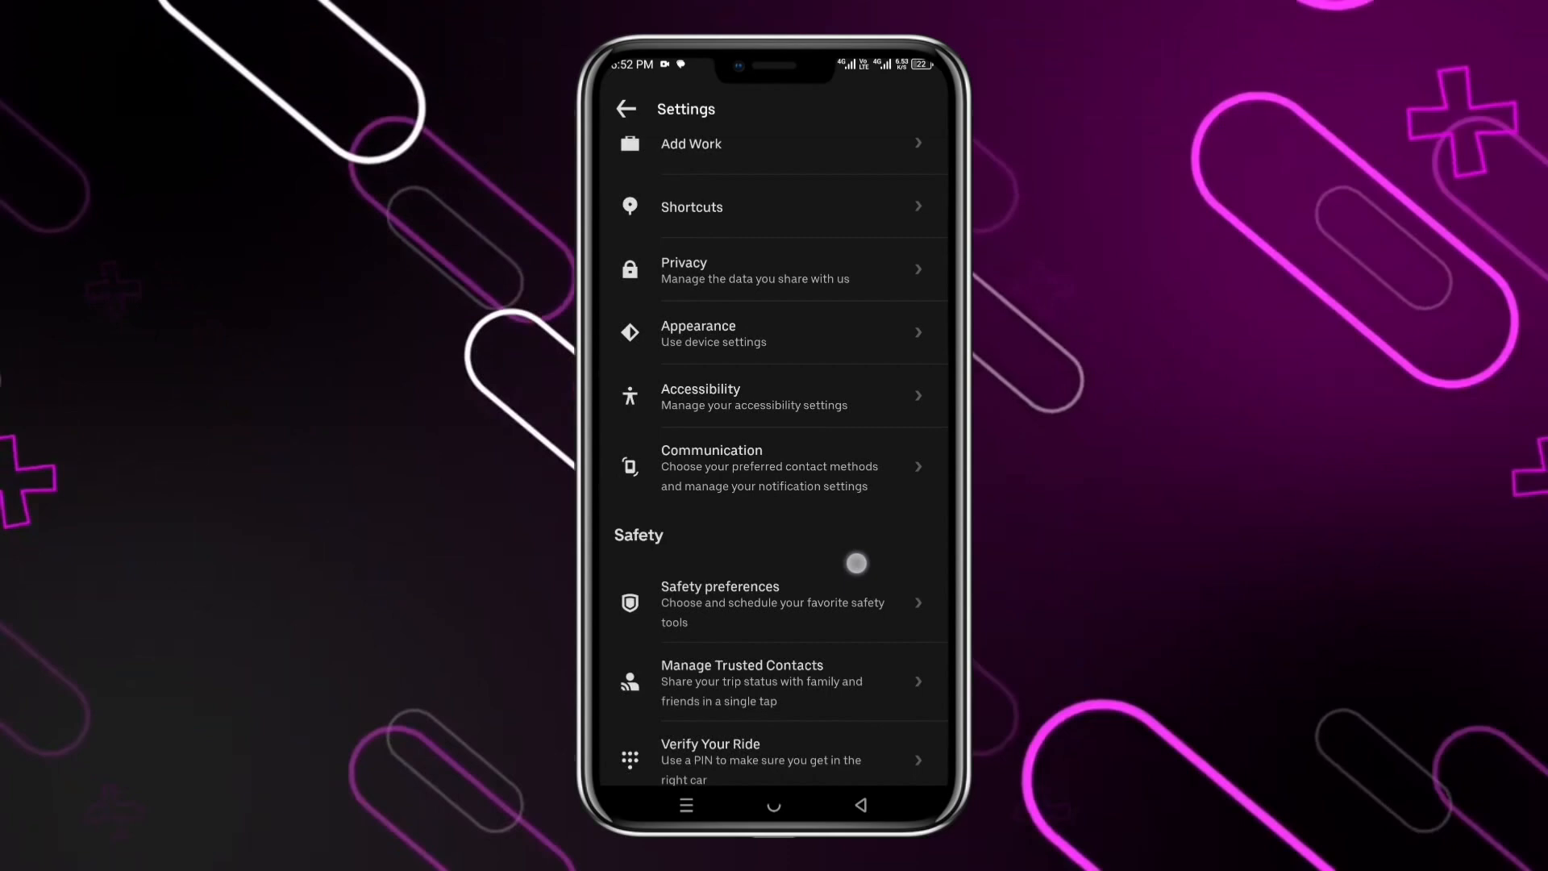
pyautogui.scroll(-3)
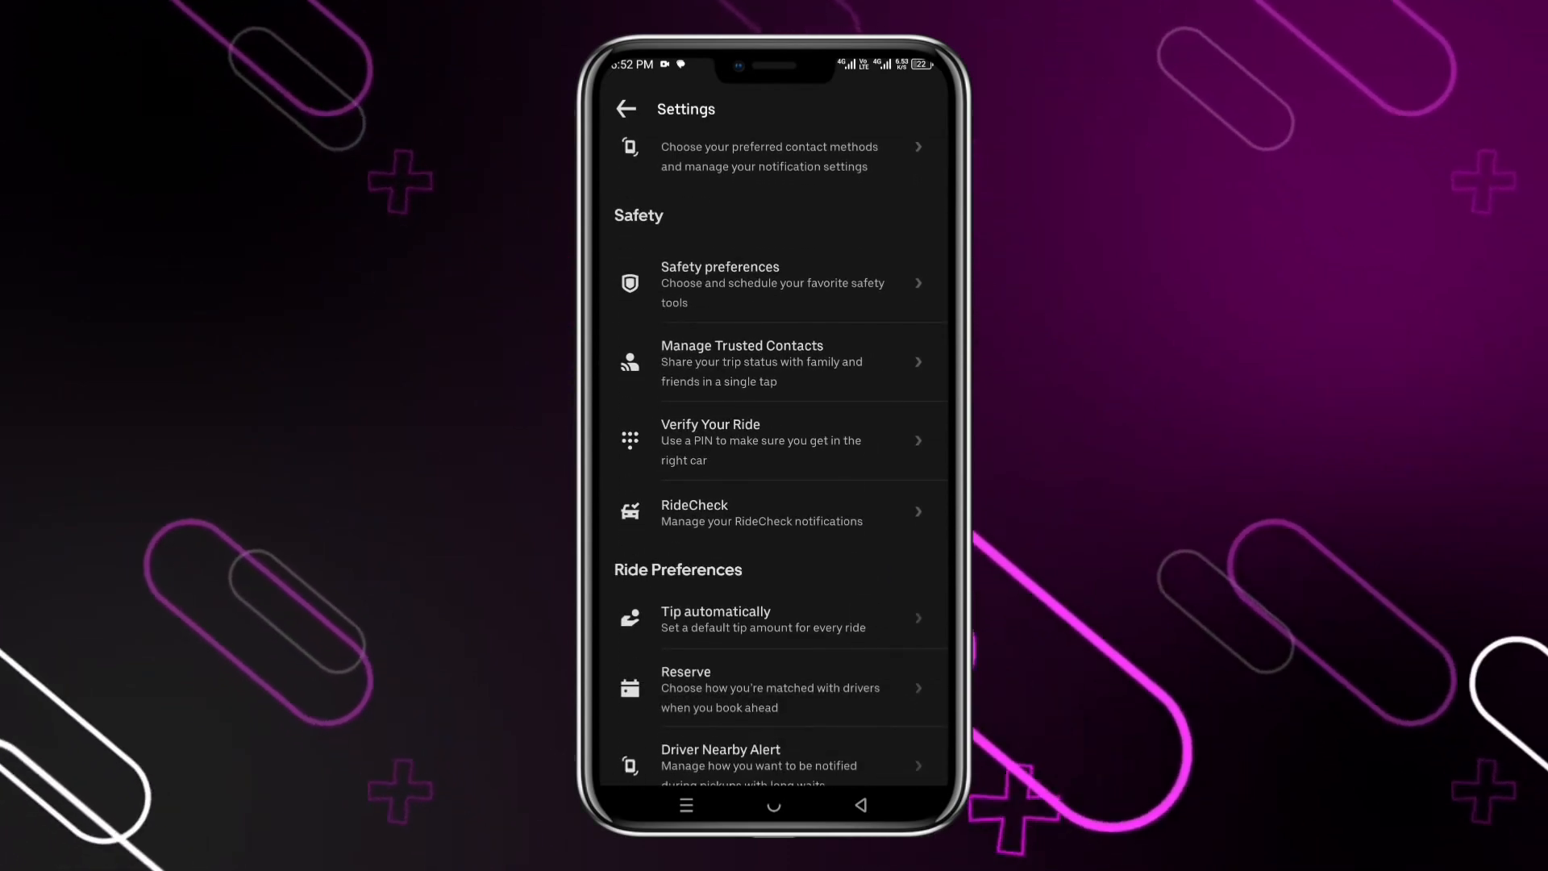
pyautogui.scroll(-3)
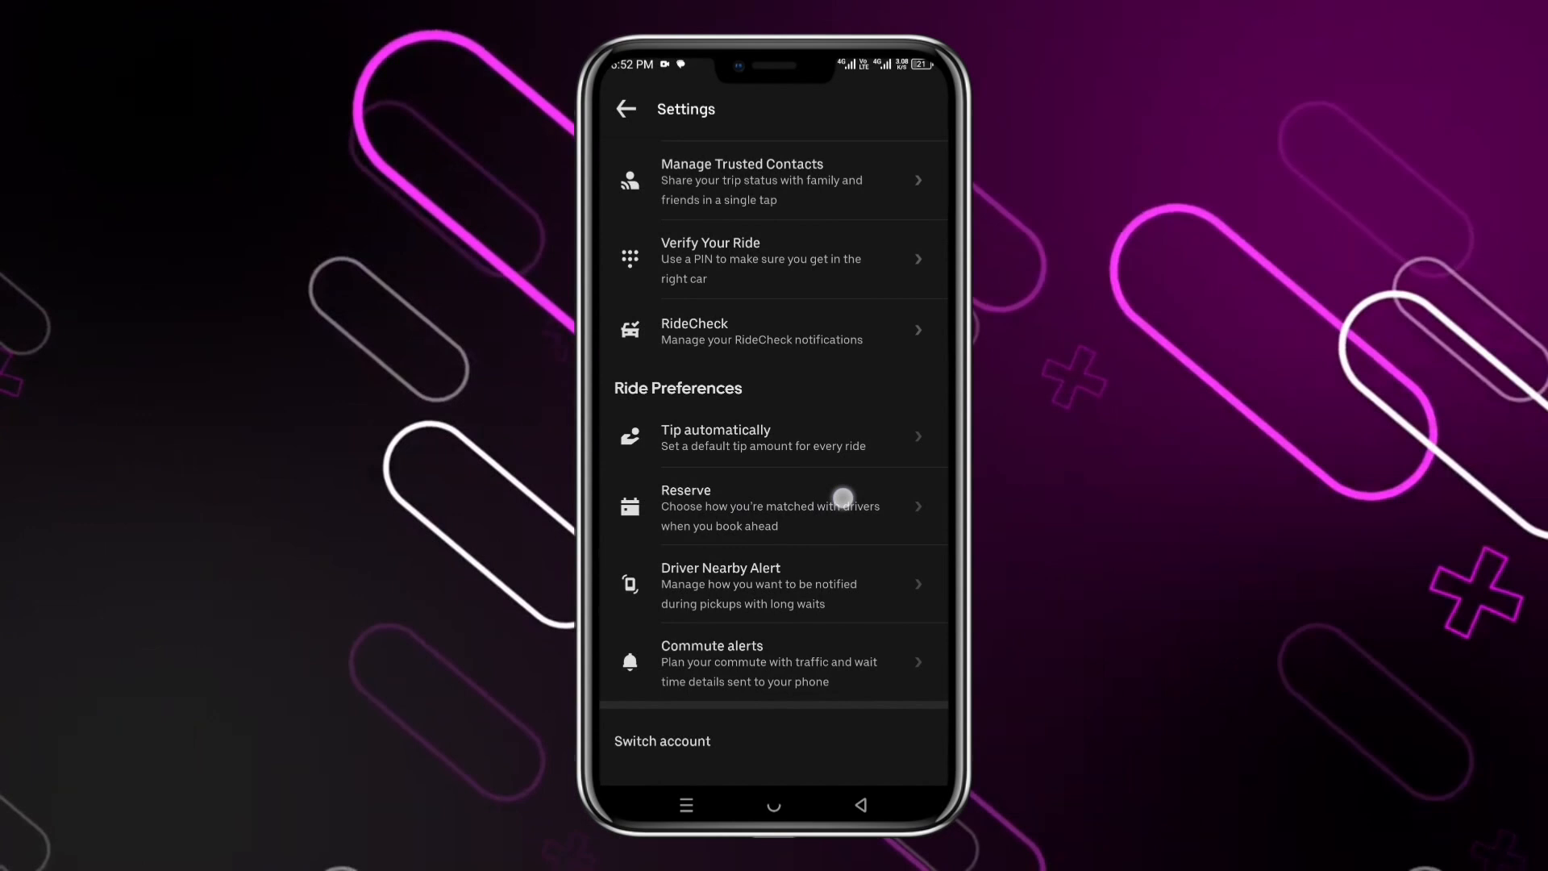
pyautogui.scroll(-3)
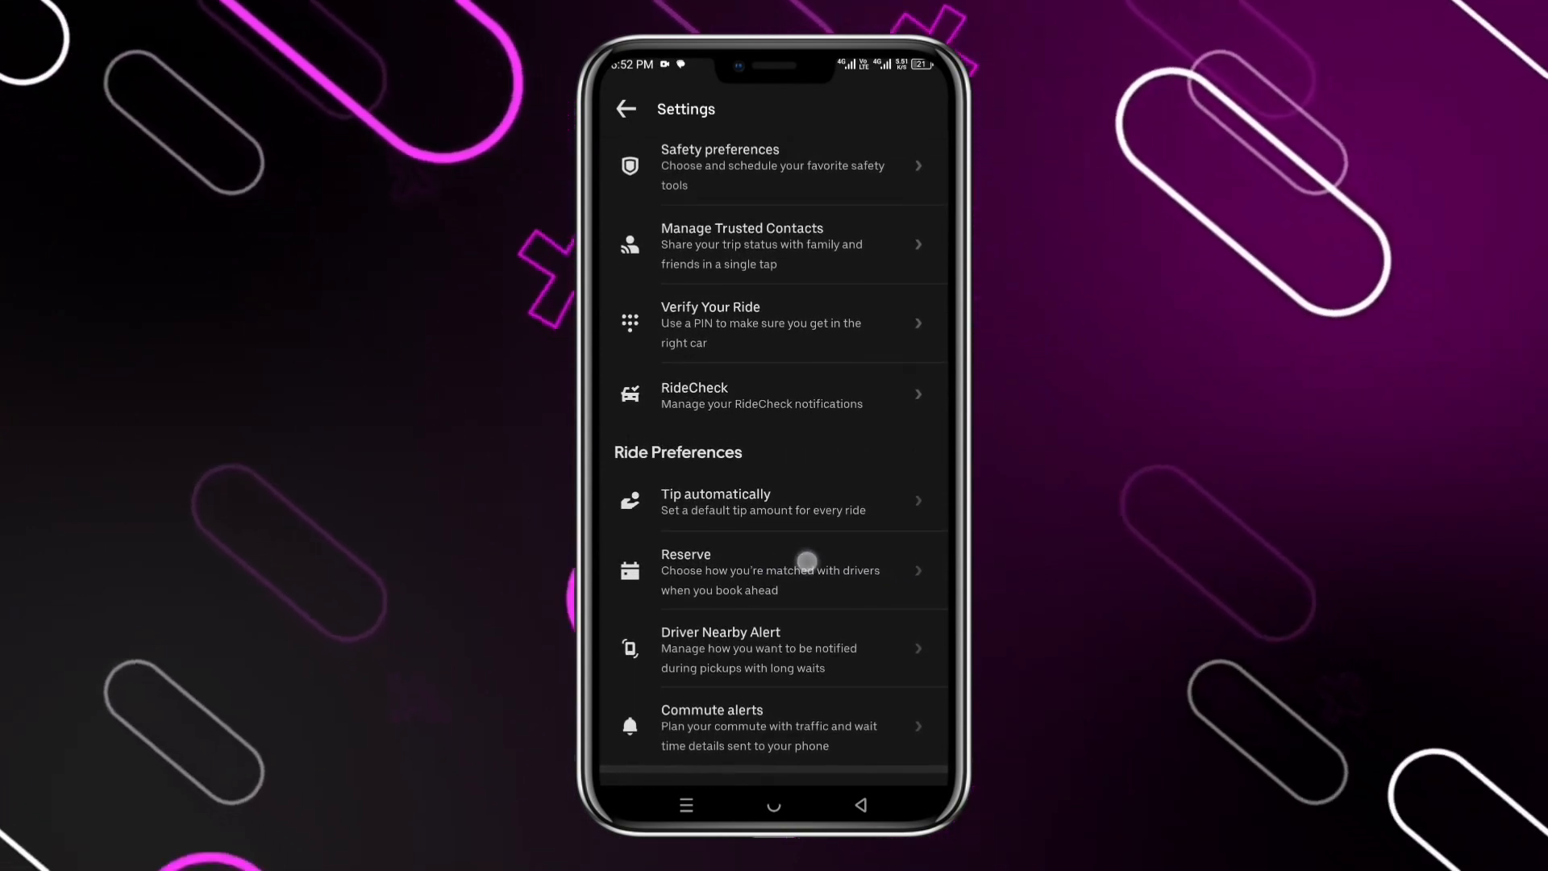
# Disable Auto rematch under Reserve Matching, then go back to Settings
pyautogui.click(775, 571)
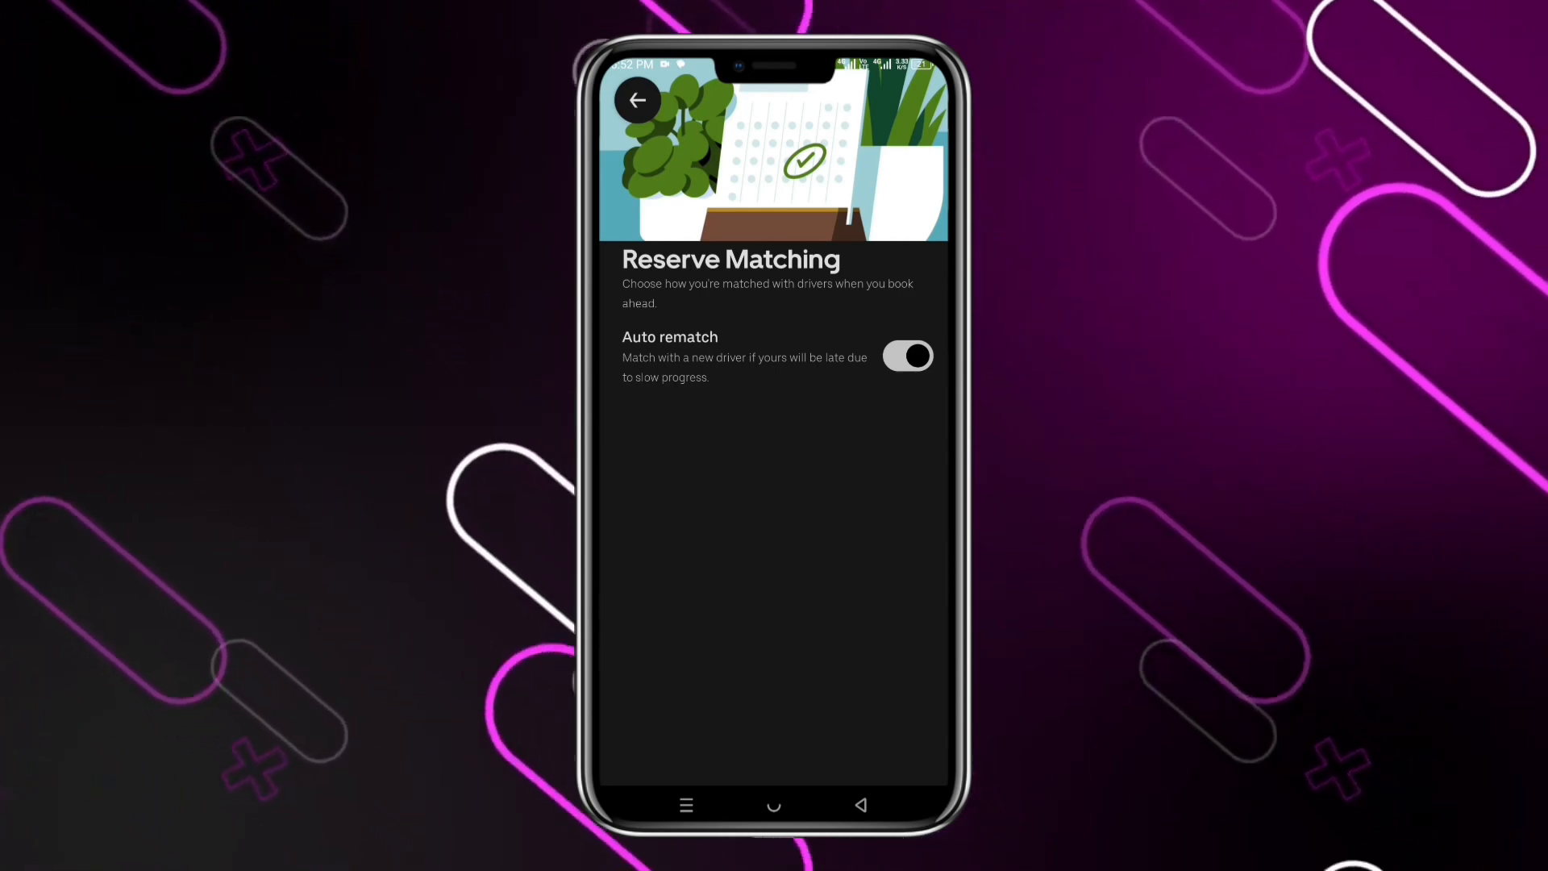
pyautogui.click(905, 356)
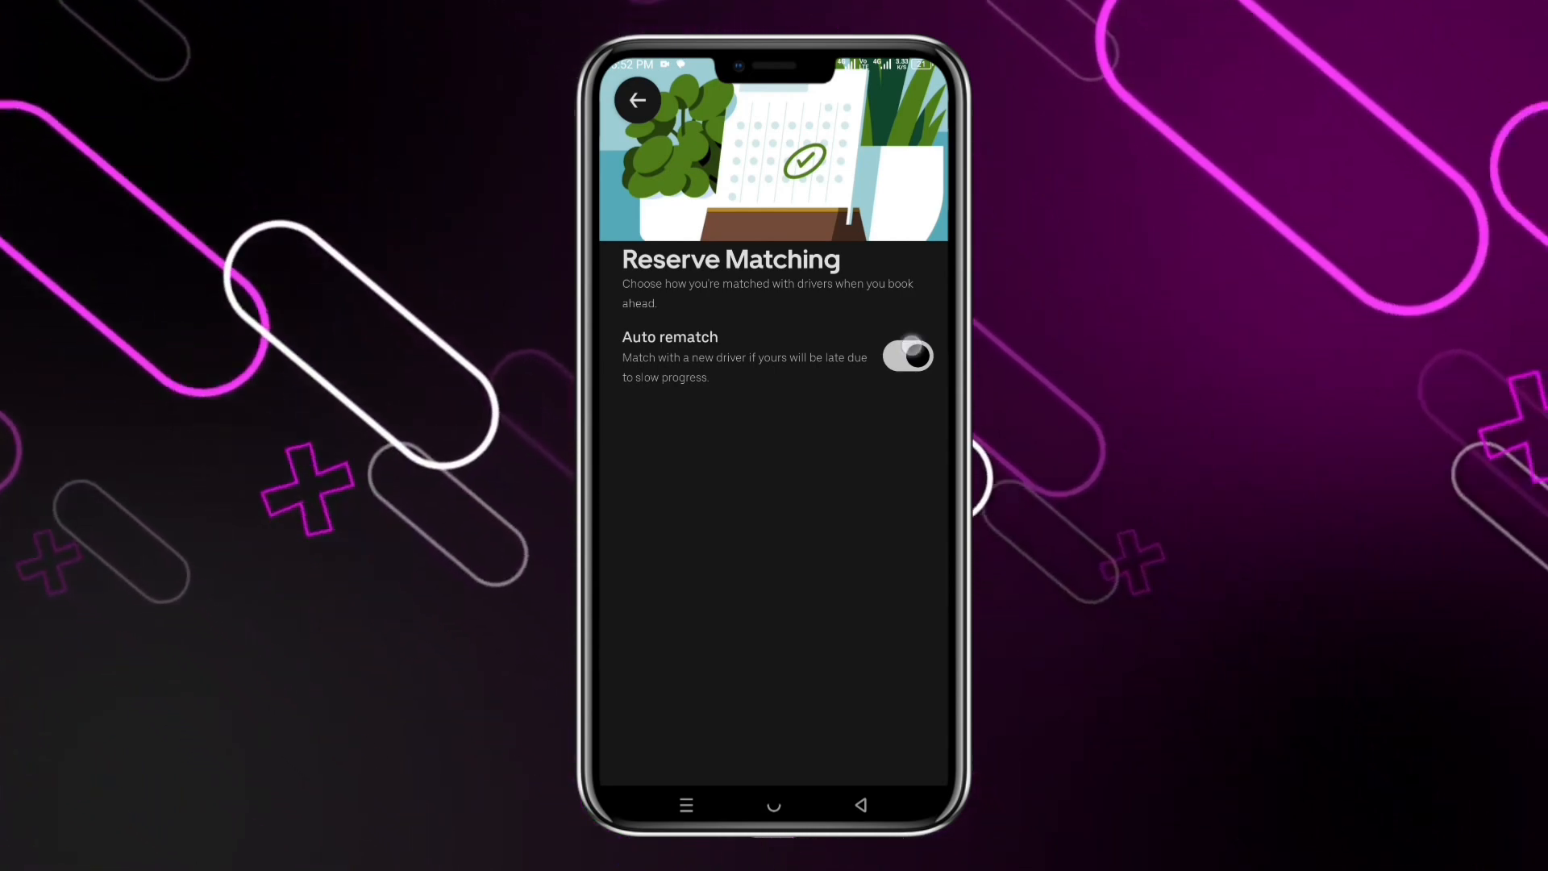
pyautogui.click(906, 356)
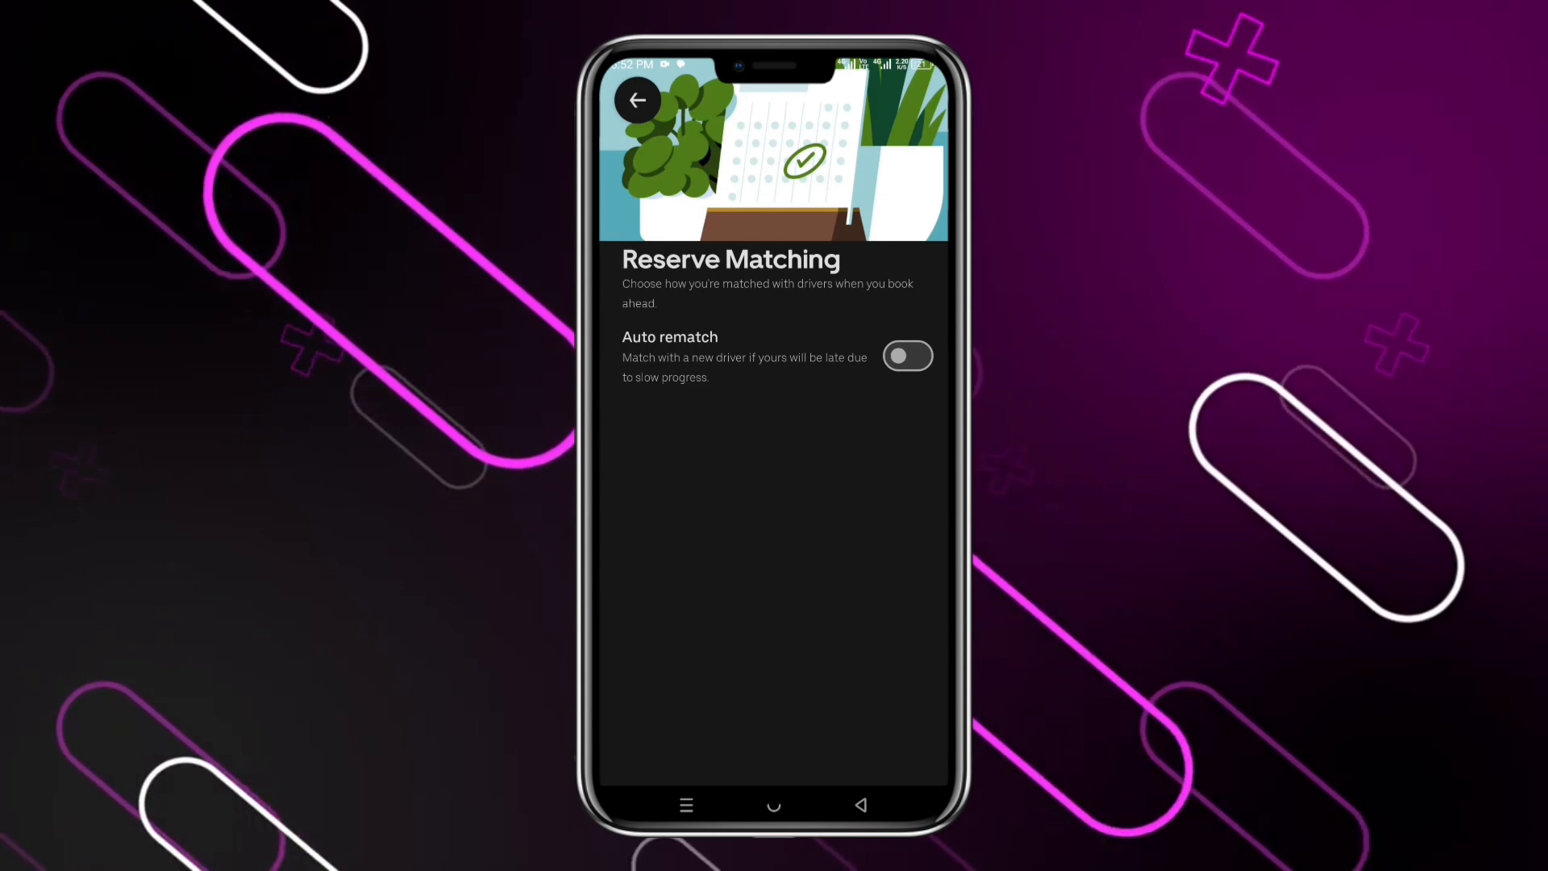
pyautogui.click(637, 100)
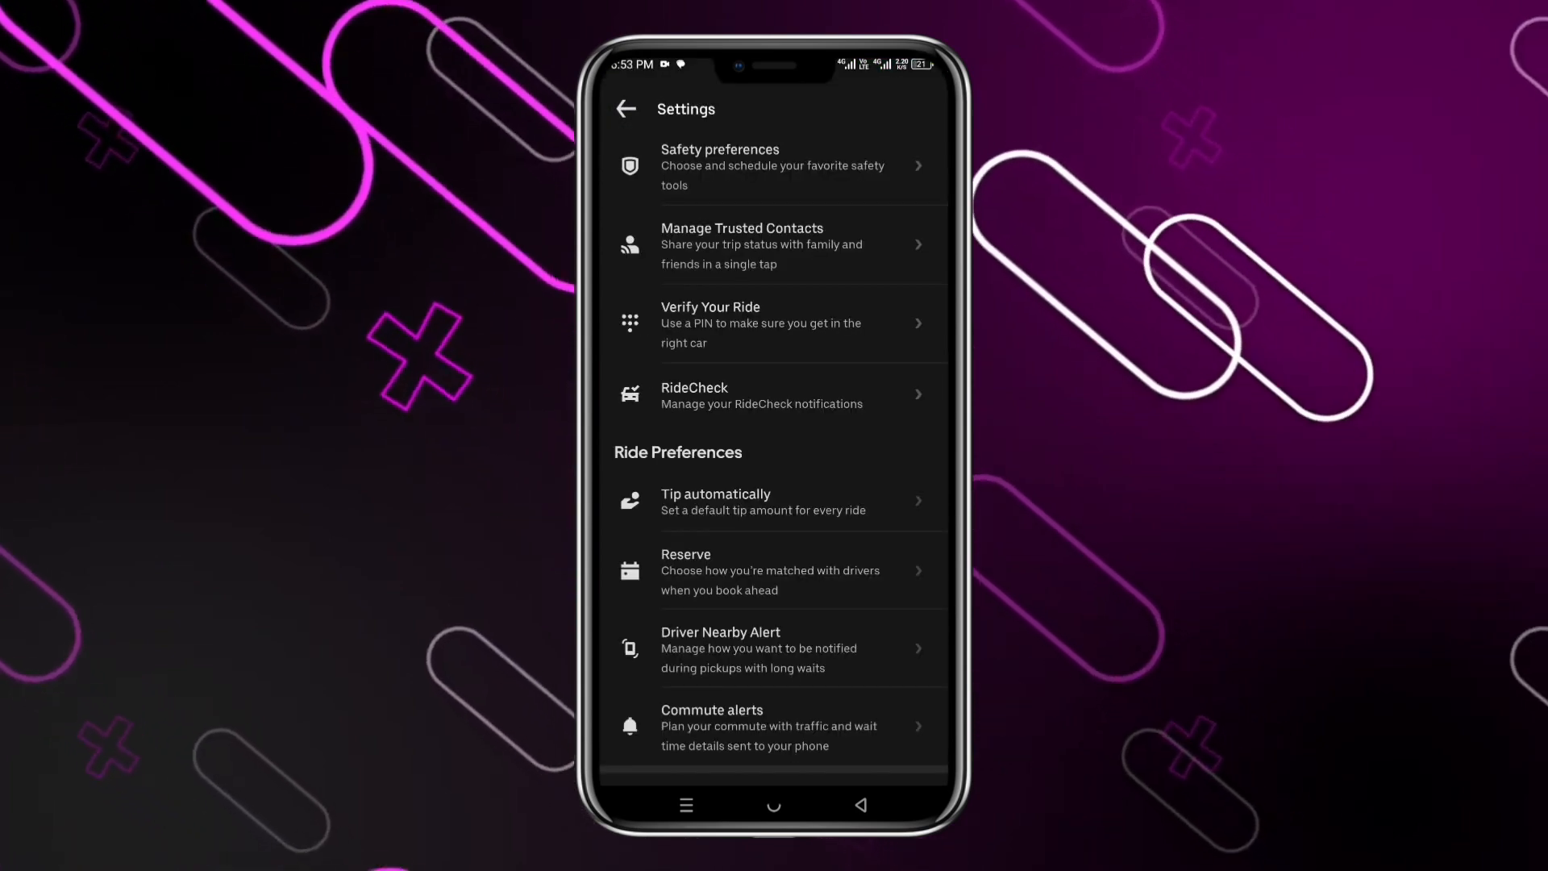